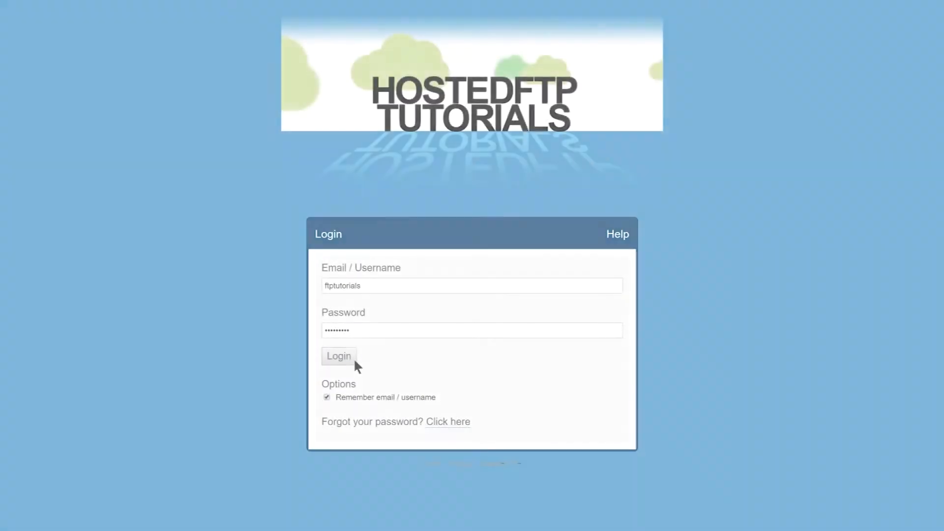
- Log in, go to Files, and collapse the HostedFTP folder tree
click(338, 356)
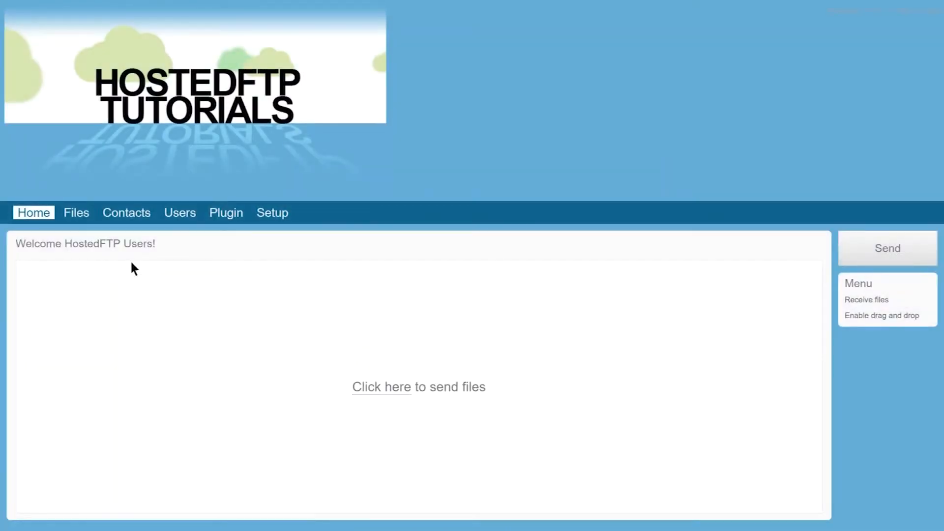
click(76, 212)
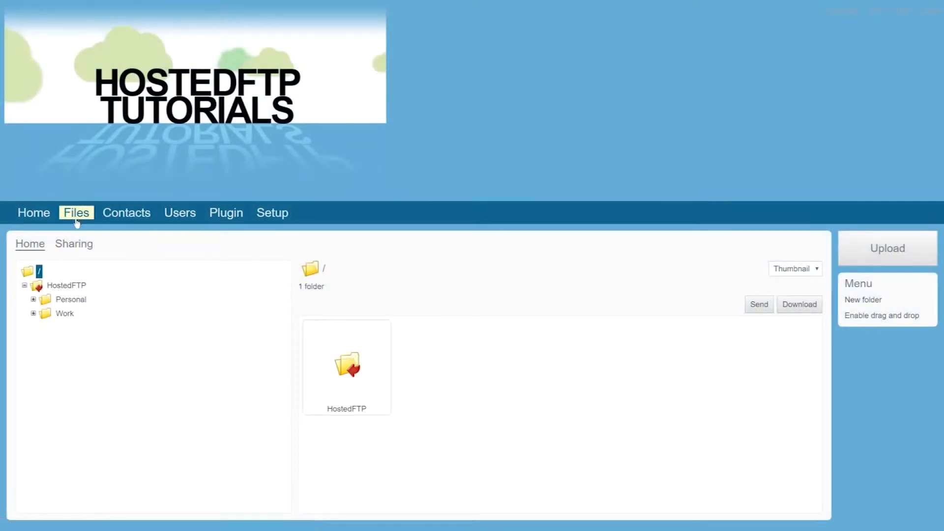
click(25, 285)
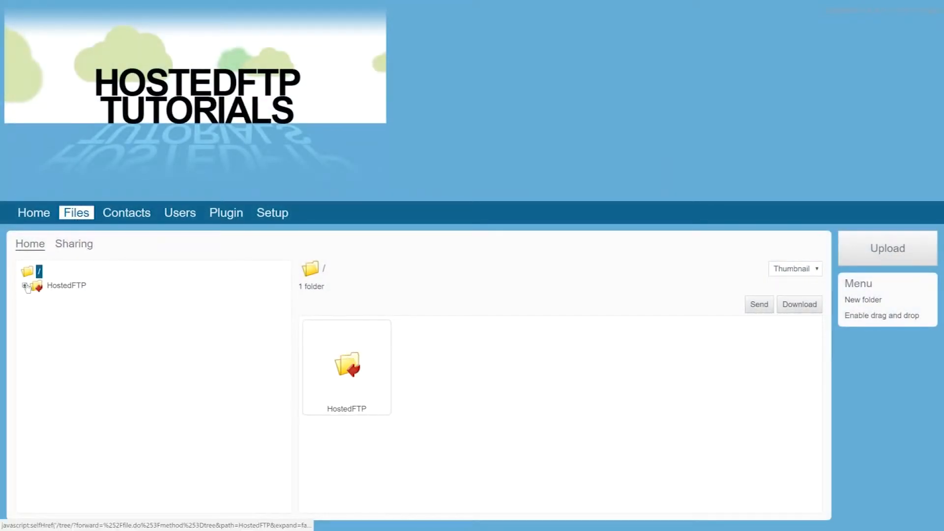
mouse_move(869, 306)
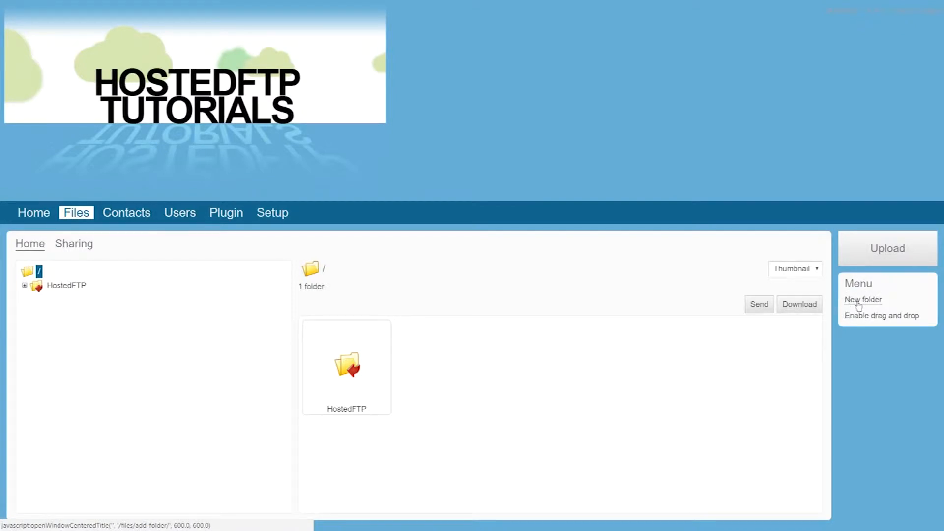
- Create the top-level folder 'Shared Folder Test'
click(862, 299)
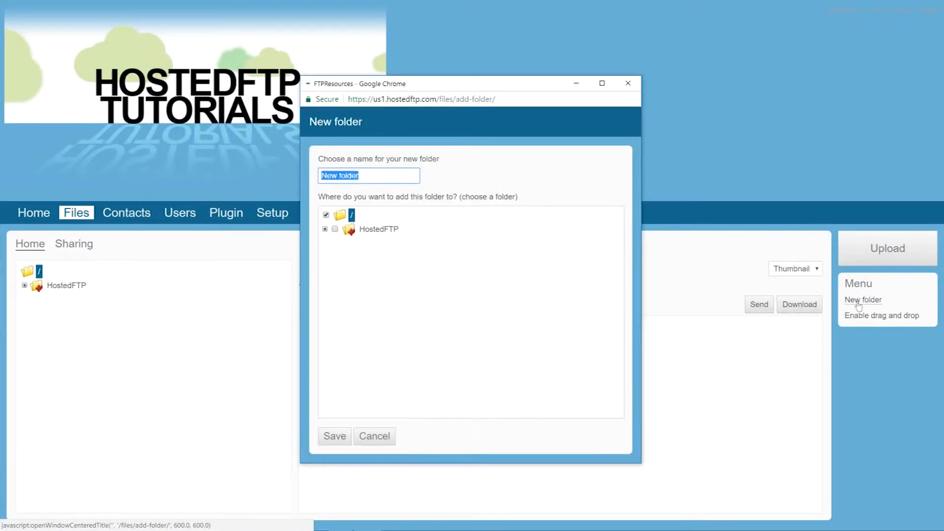
text(Shared Folder)
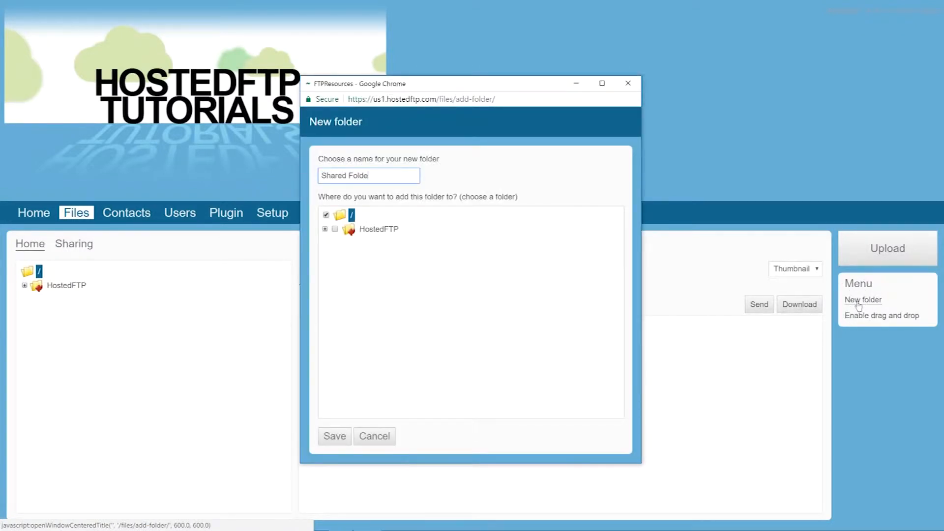
click(333, 436)
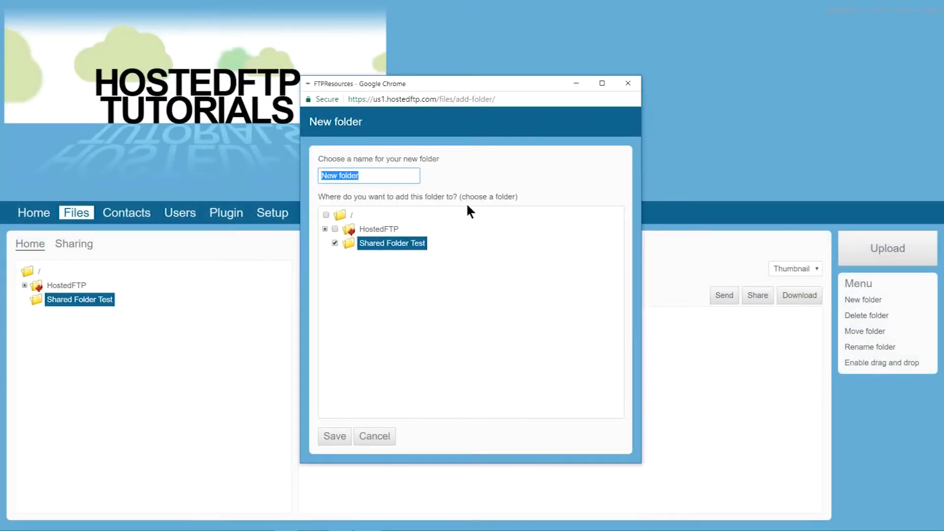
- Add Subfolder 1 and Subfolder 2 inside Shared Folder Test and view its contents
click(333, 436)
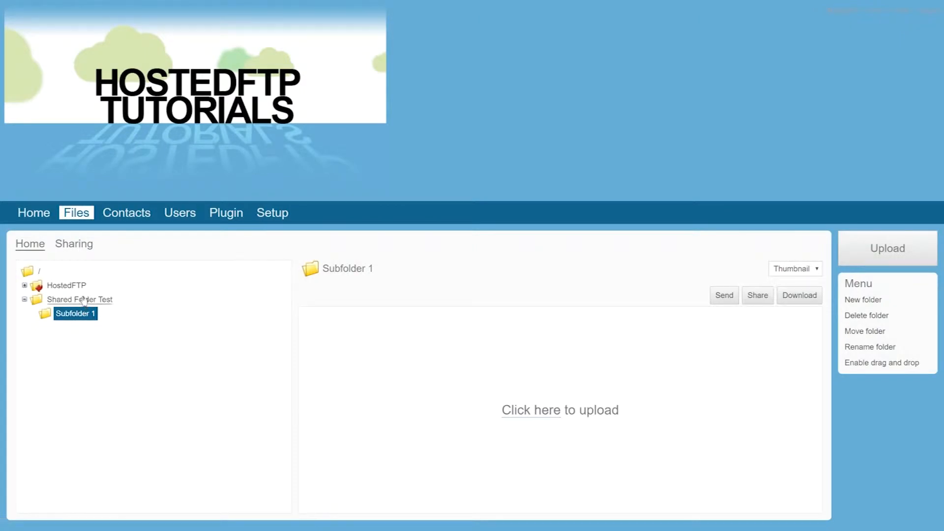
click(862, 300)
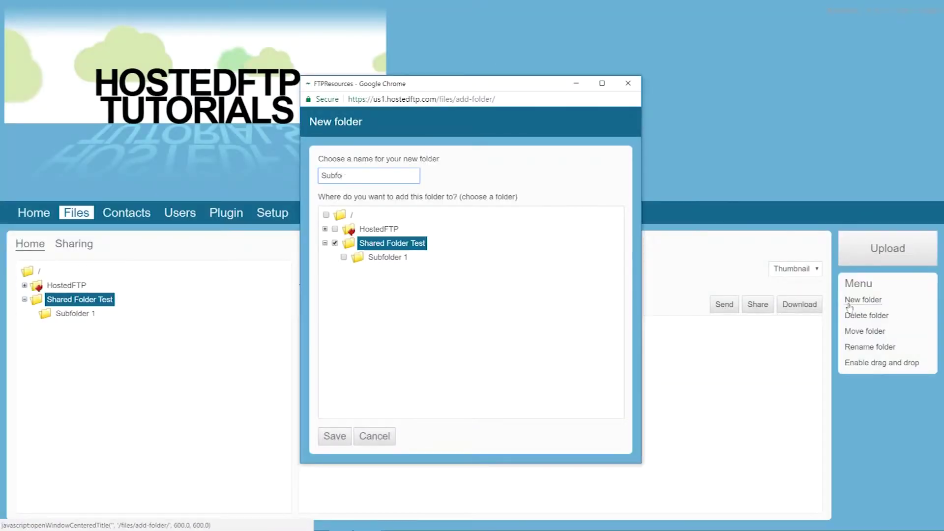
click(333, 436)
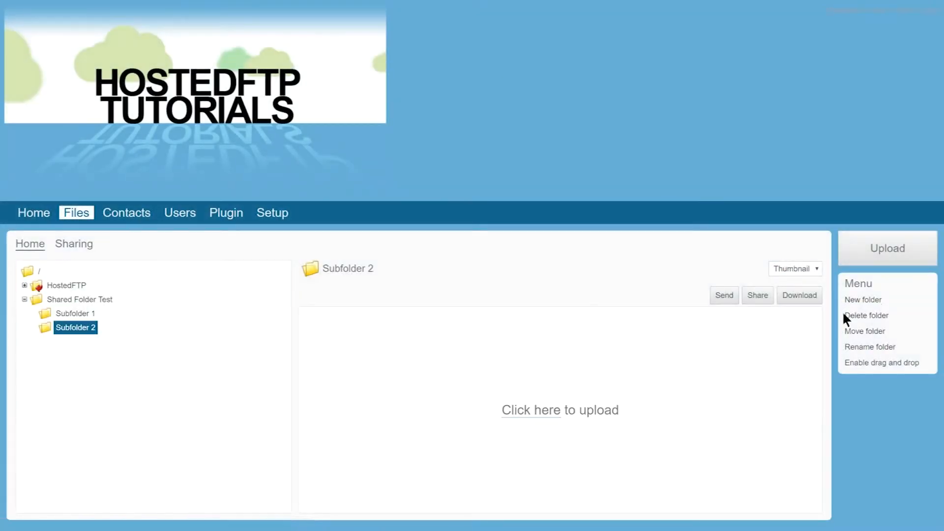
click(79, 299)
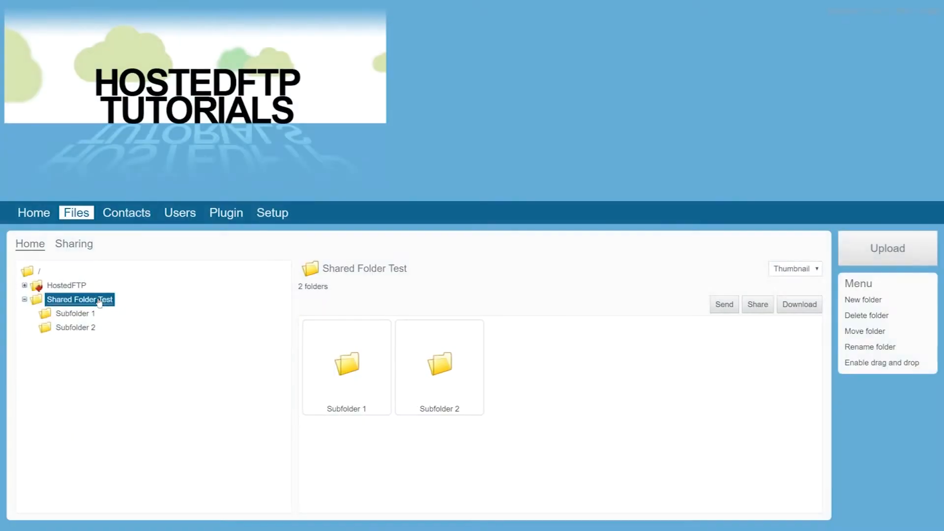
click(756, 304)
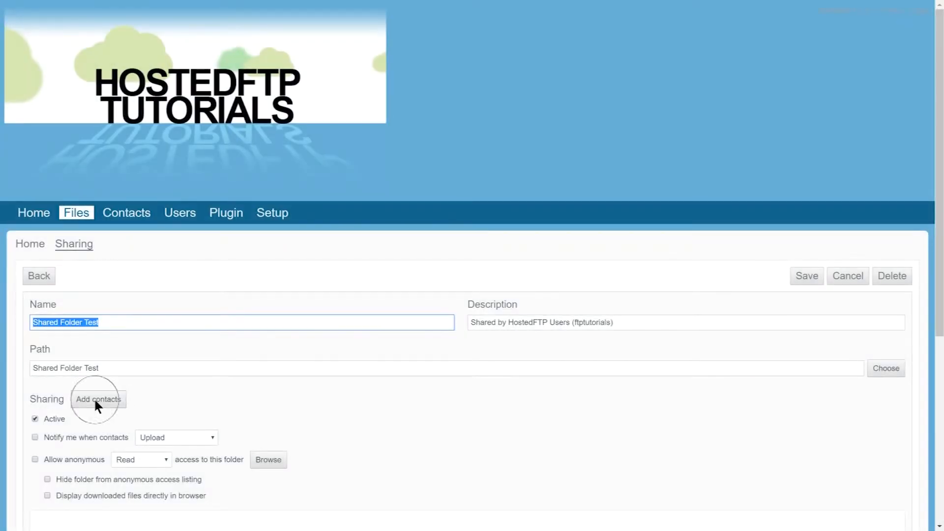
click(97, 399)
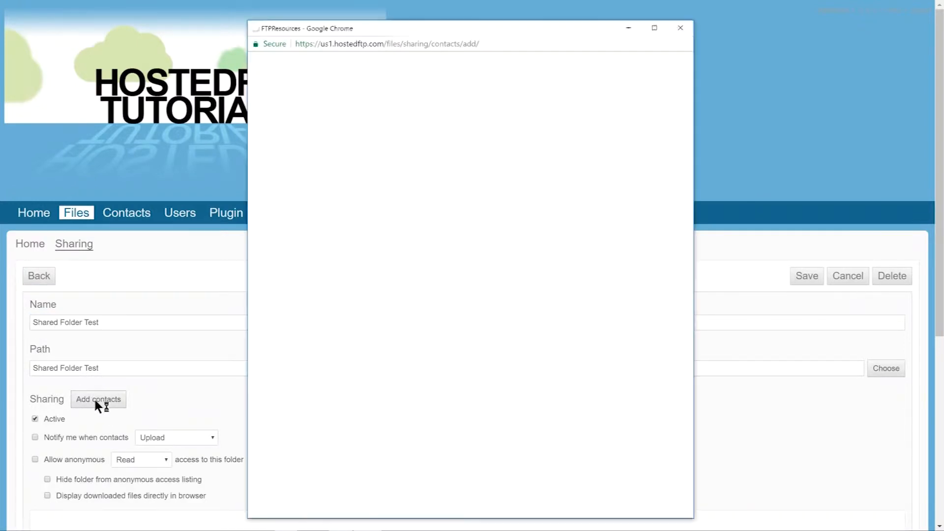
click(98, 399)
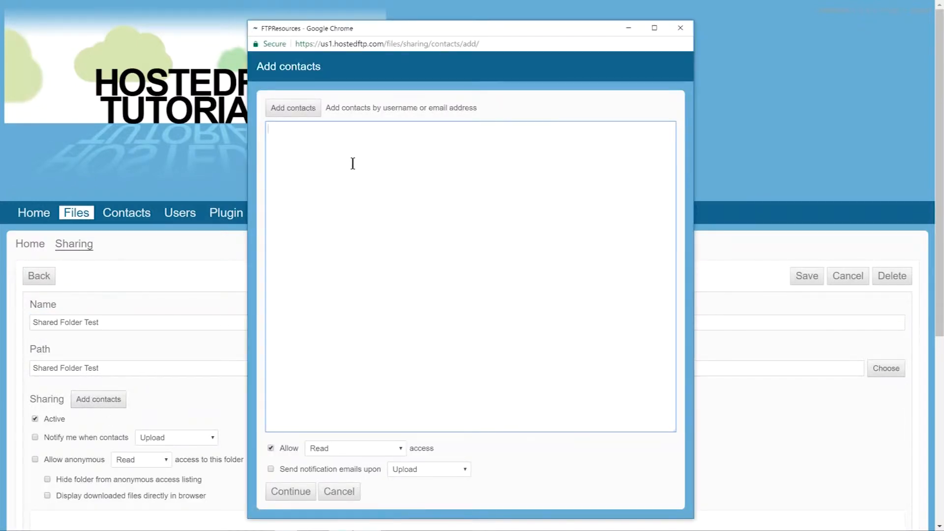
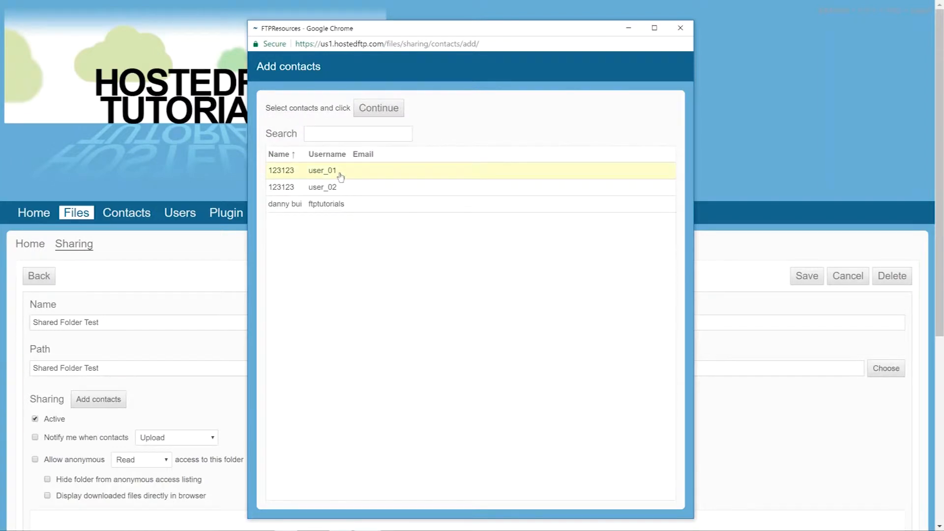
click(378, 108)
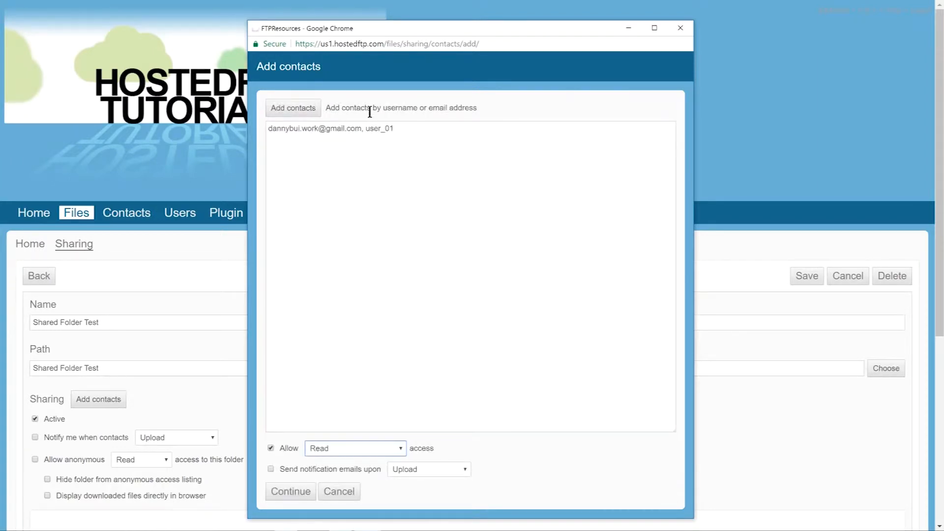
mouse_move(357, 442)
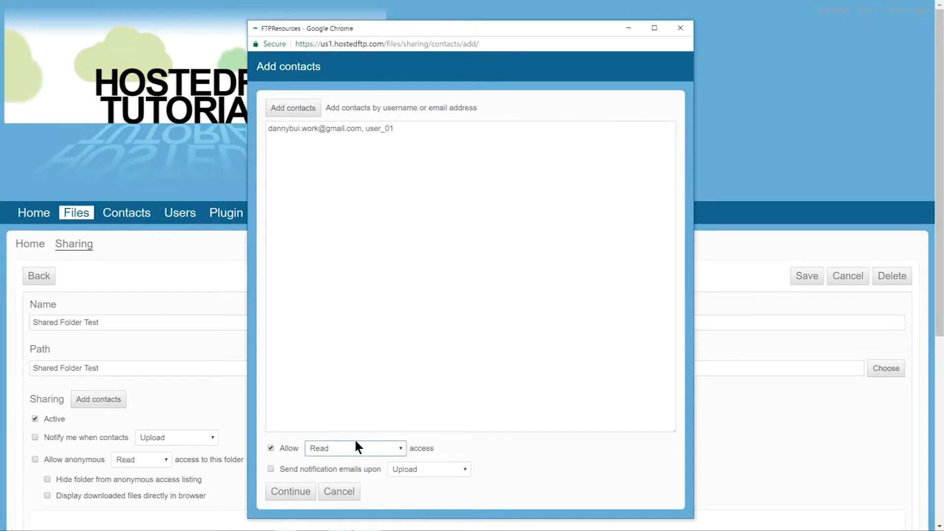
- Give both new contacts Read / Write access and confirm
click(355, 448)
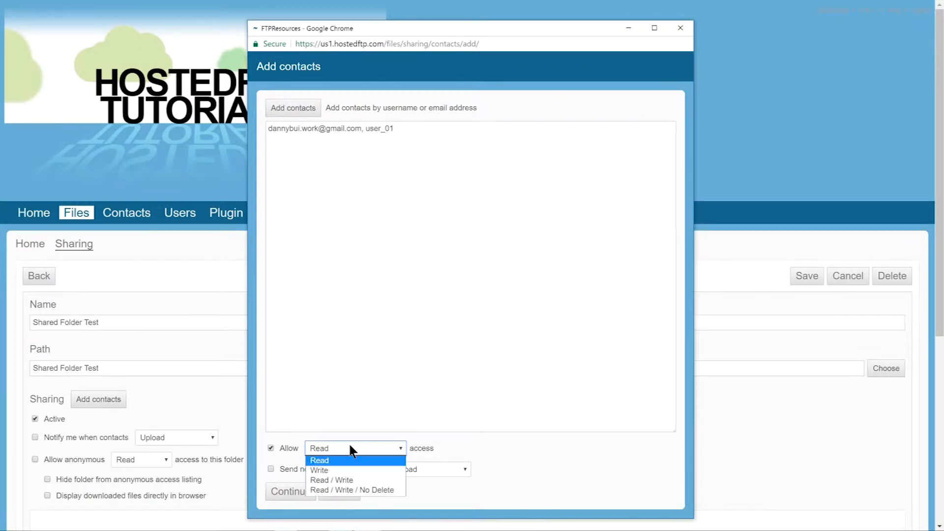
click(331, 480)
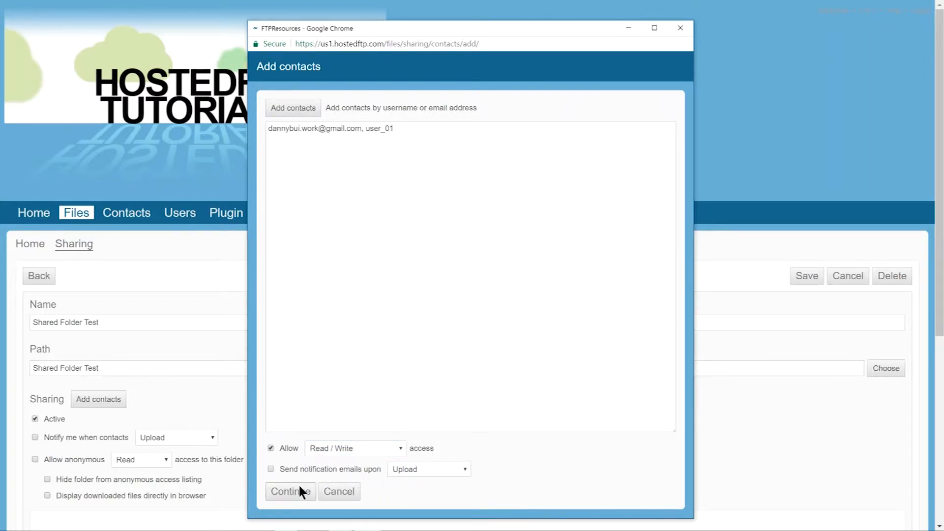
click(289, 491)
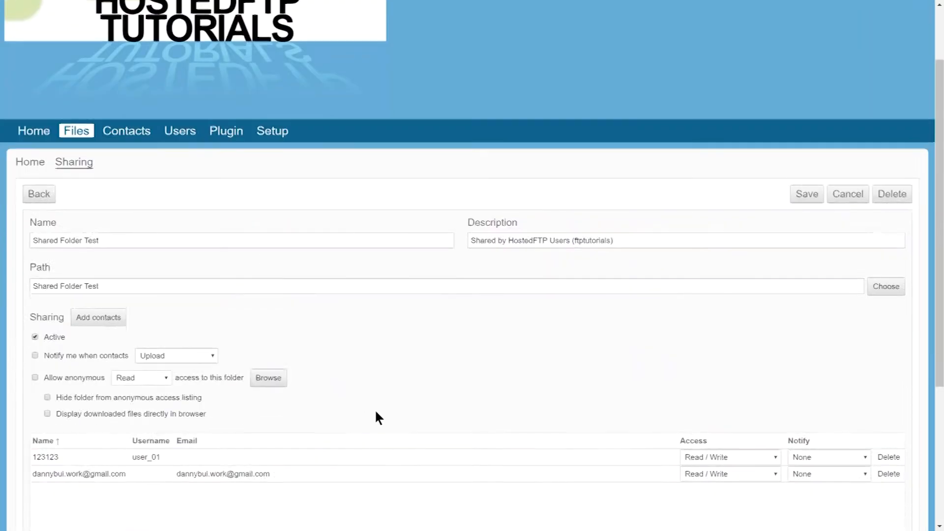
- Set the email contact to Read access and enable Upload / Download notifications
scroll(down, 3)
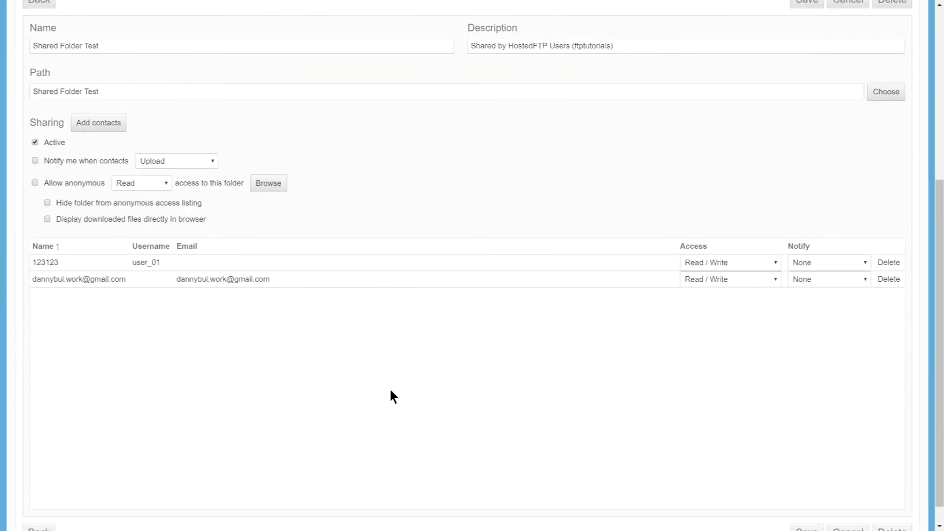
click(729, 279)
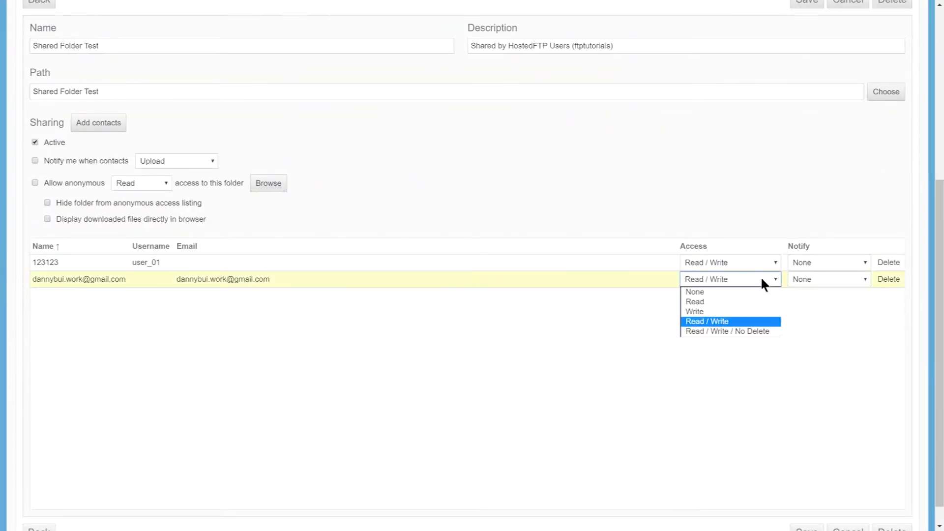
mouse_move(730, 301)
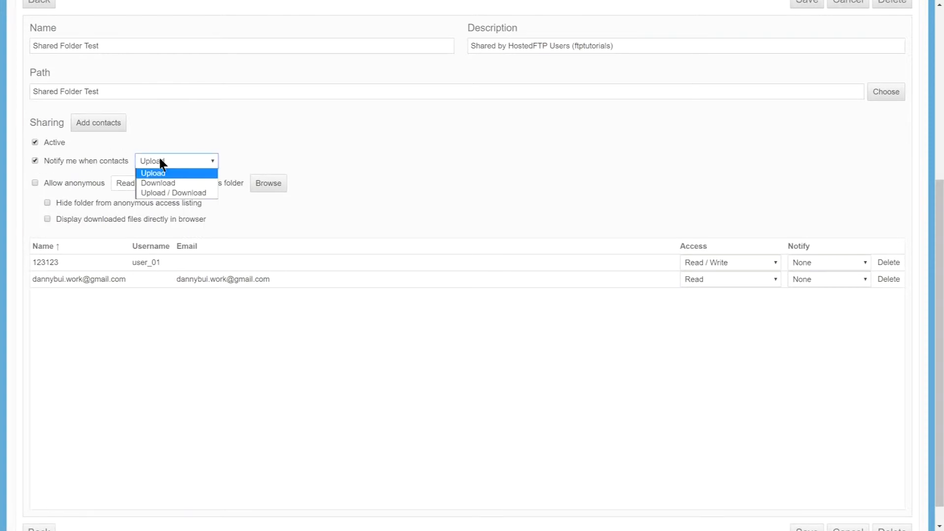
click(172, 193)
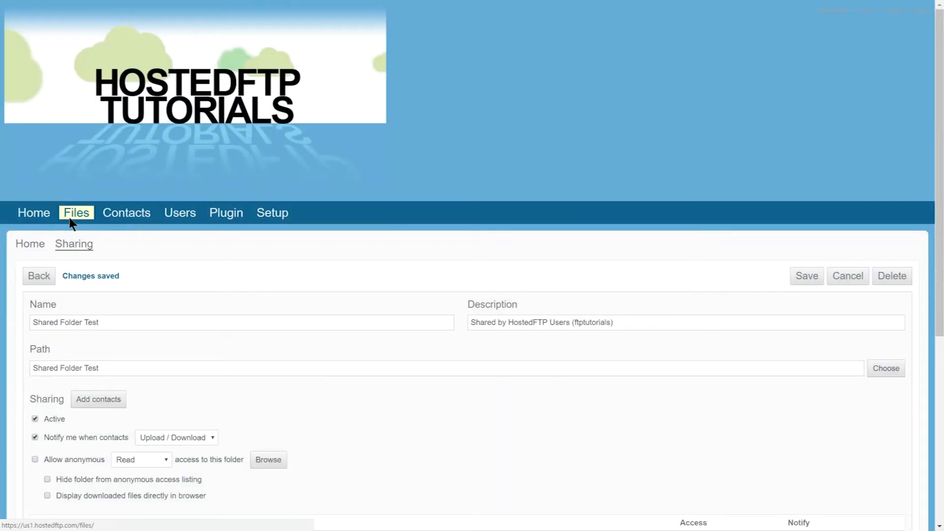
- Browse Shared Folder Test and its Subfolder 1 in the Files area
click(76, 212)
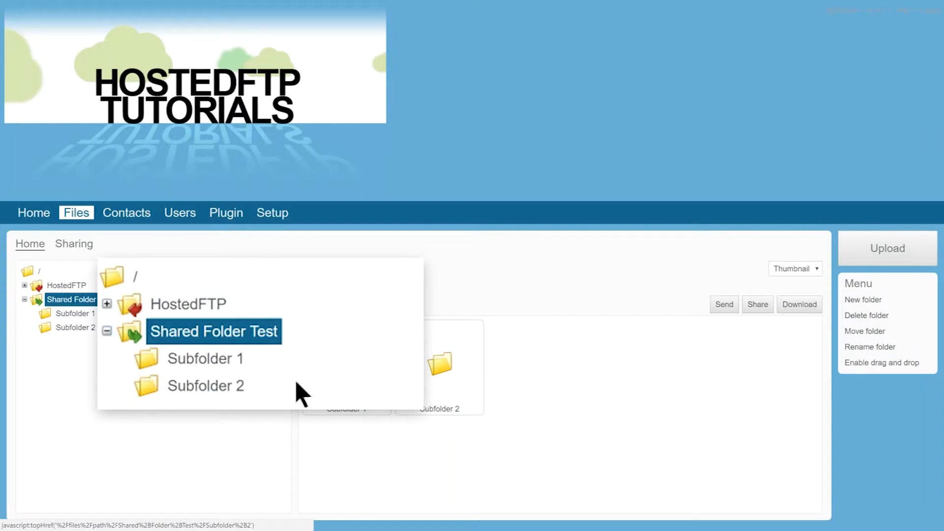
click(205, 359)
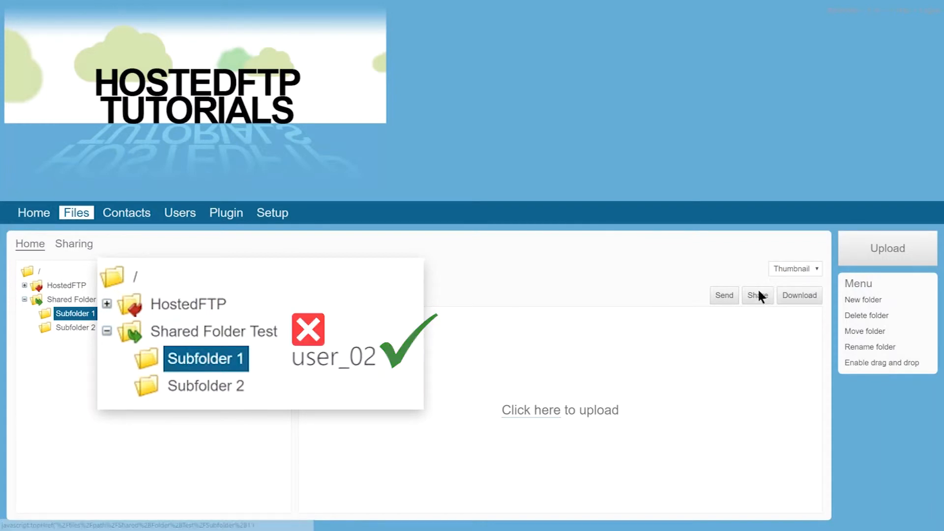
click(213, 331)
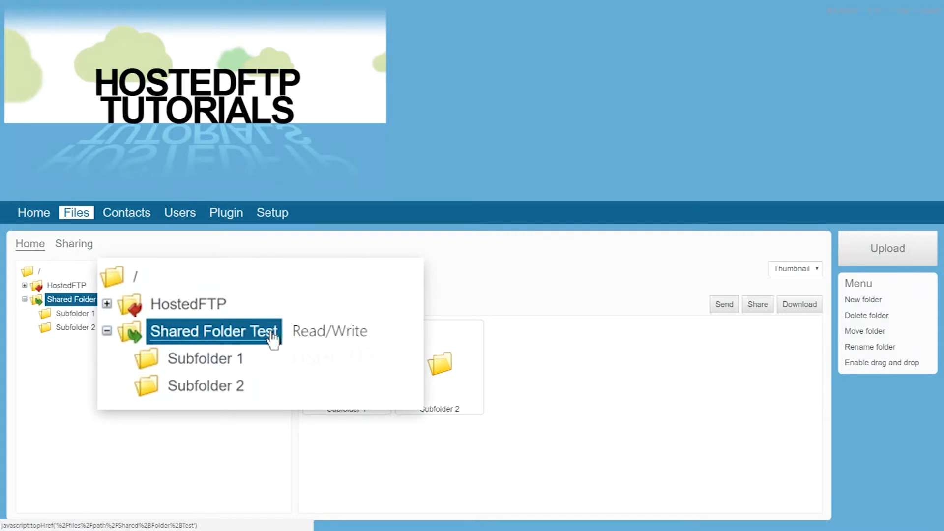
click(206, 358)
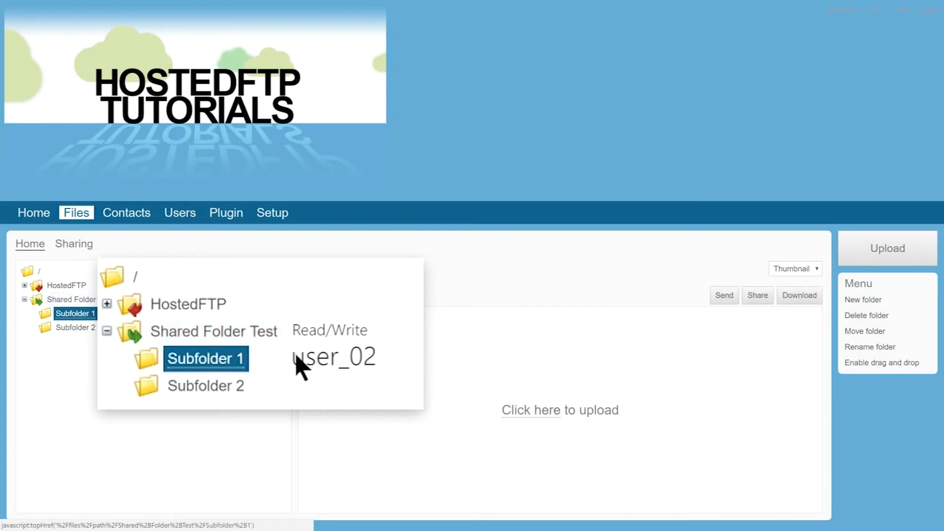
mouse_move(649, 303)
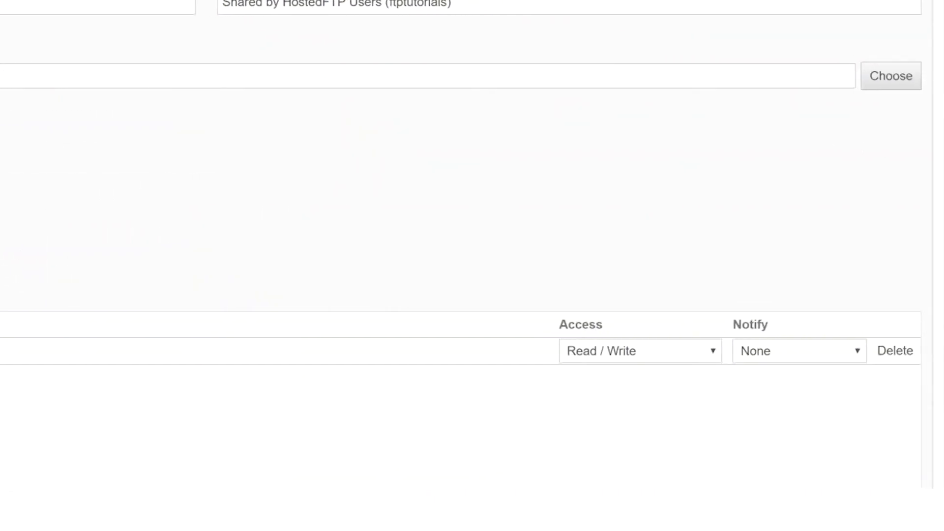
- Give user_01 a 0 GB storage quota and default FTP folder 'Shared'
click(179, 212)
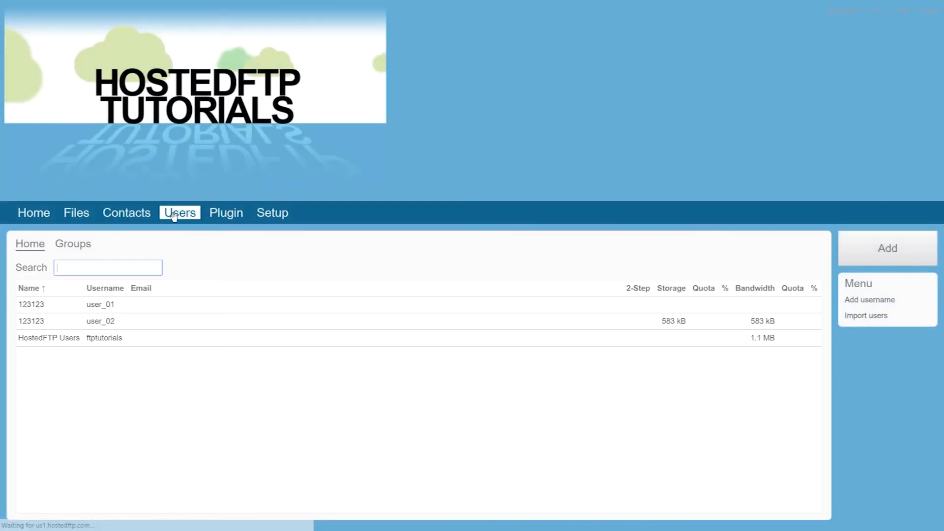
click(32, 304)
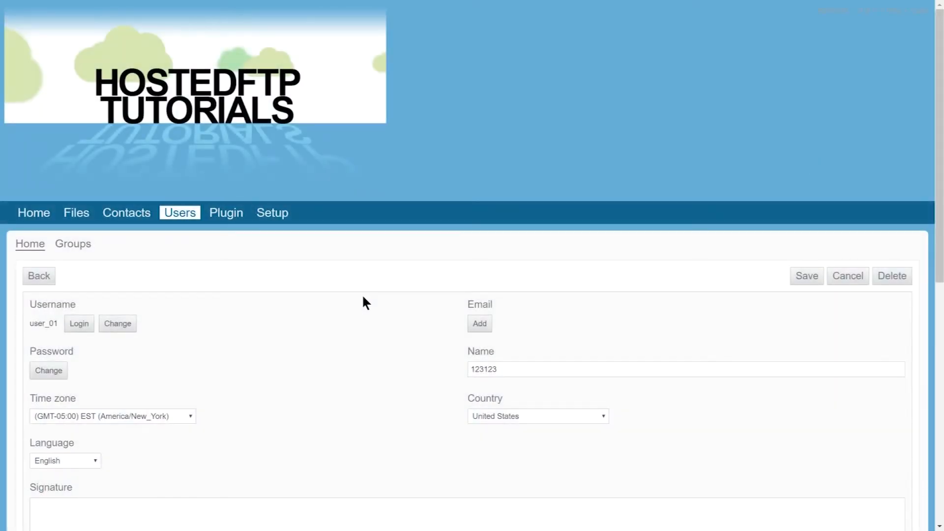
scroll(down, 3)
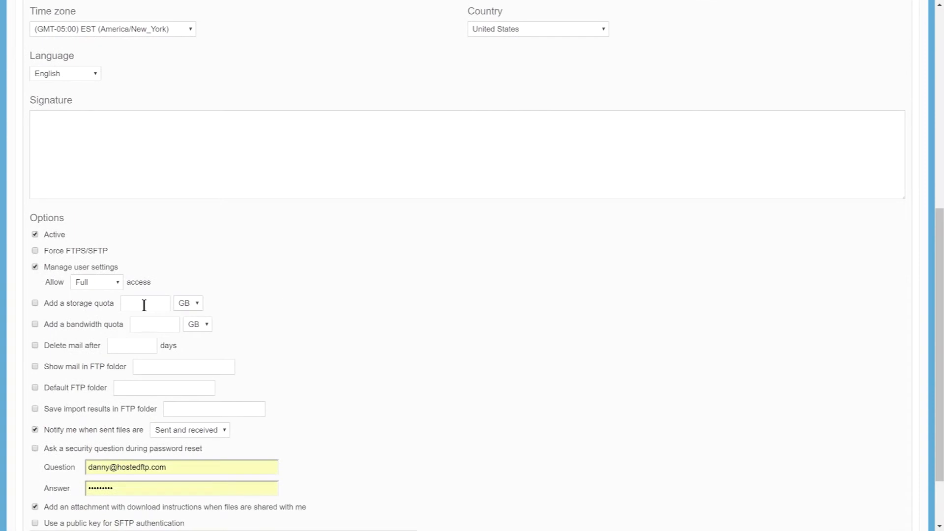
text(0)
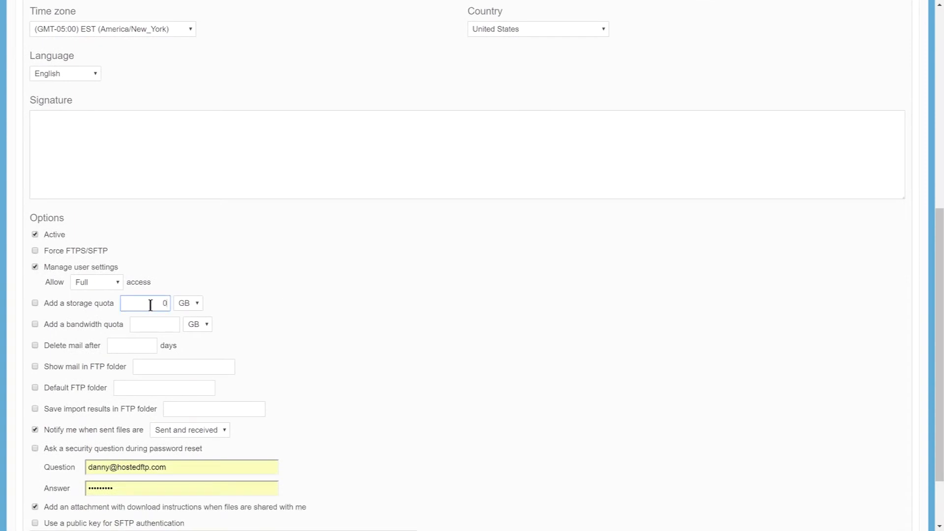
click(34, 303)
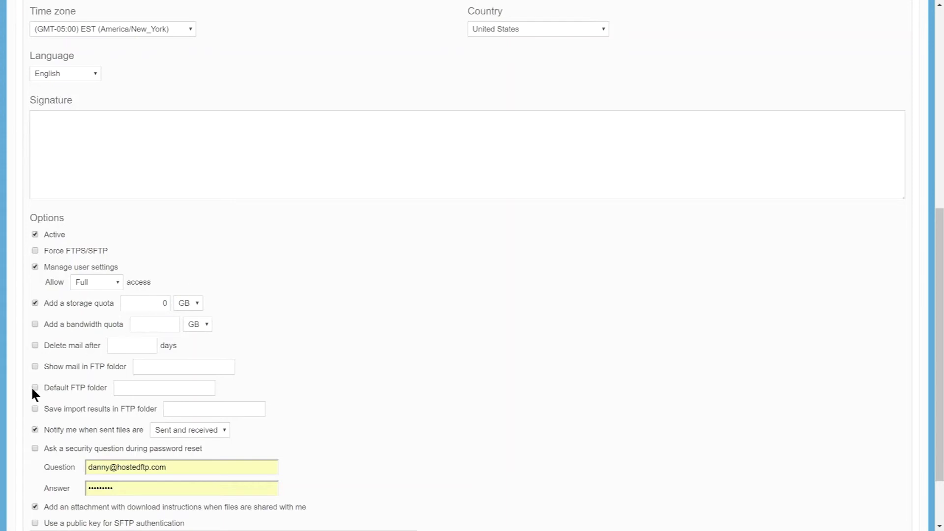
click(35, 388)
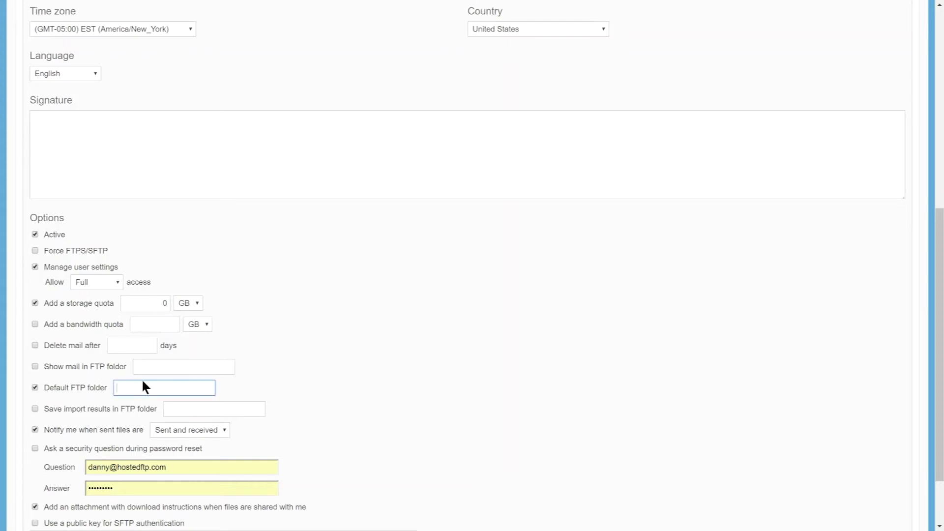
text(Shared)
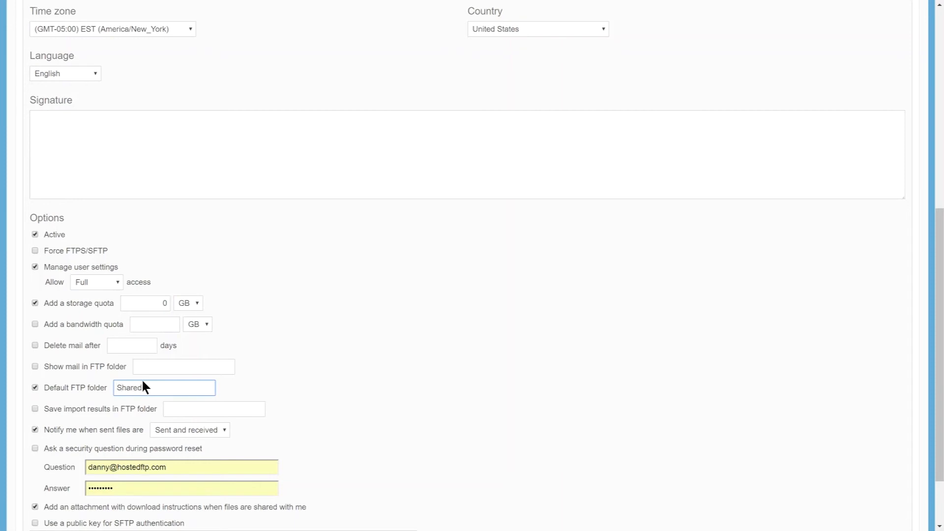